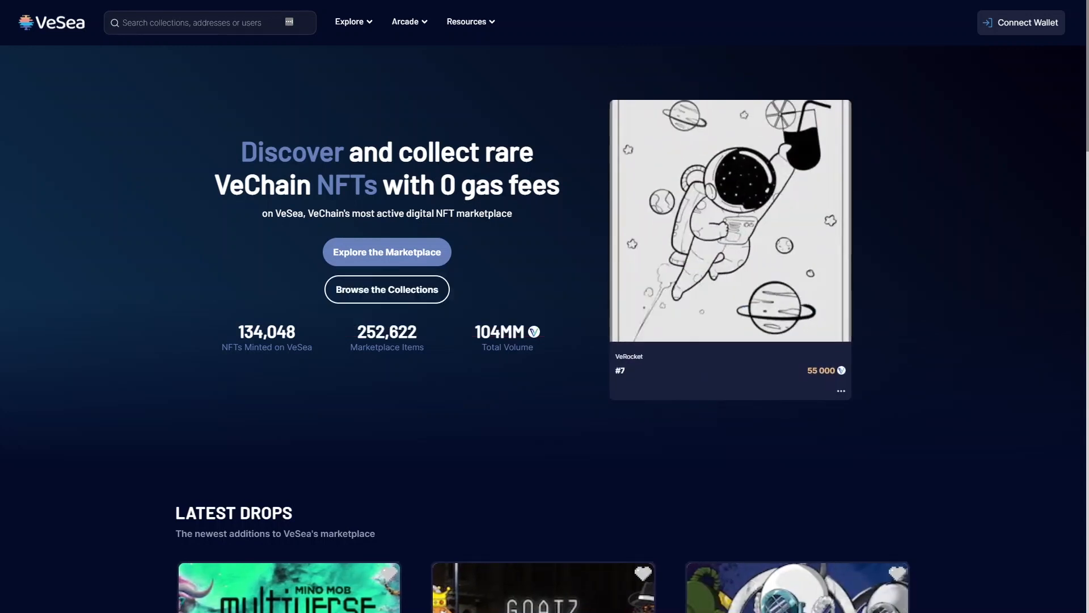
{"action": "mouse_move", "coordinate": [514, 262]}
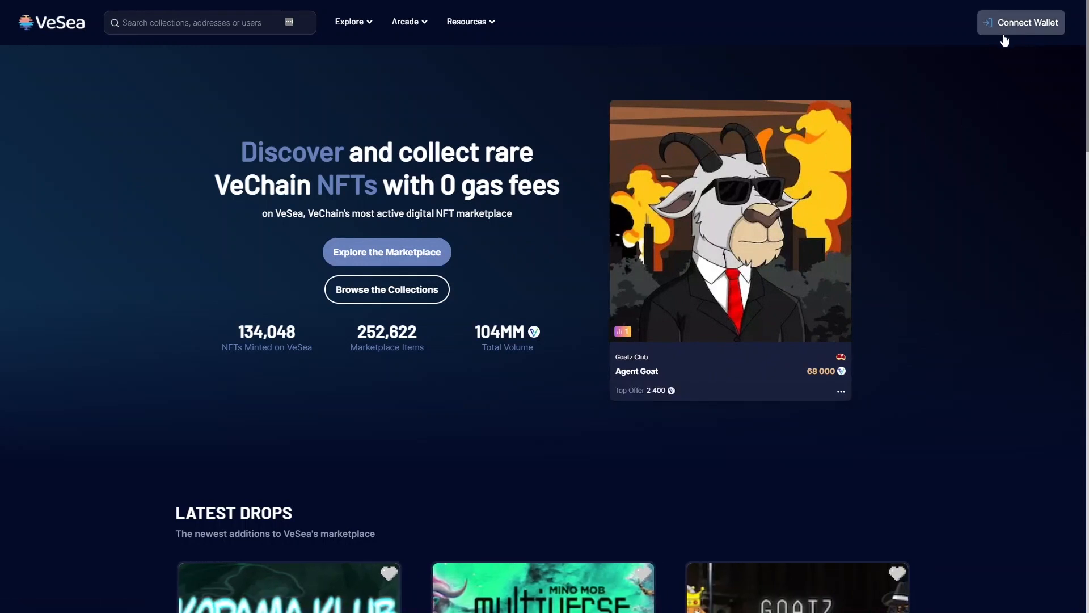
{"action": "mouse_move", "coordinate": [1013, 33]}
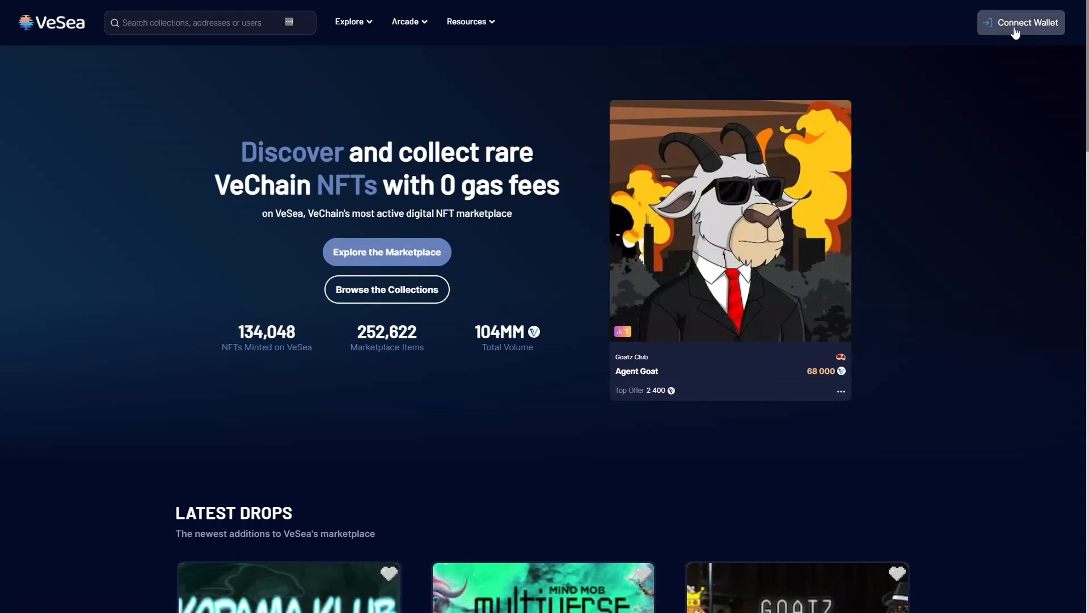
Connect the Sync2 wallet to VeSea and unlock it to sign the login certificate.
{"action": "left_click", "coordinate": [1027, 23]}
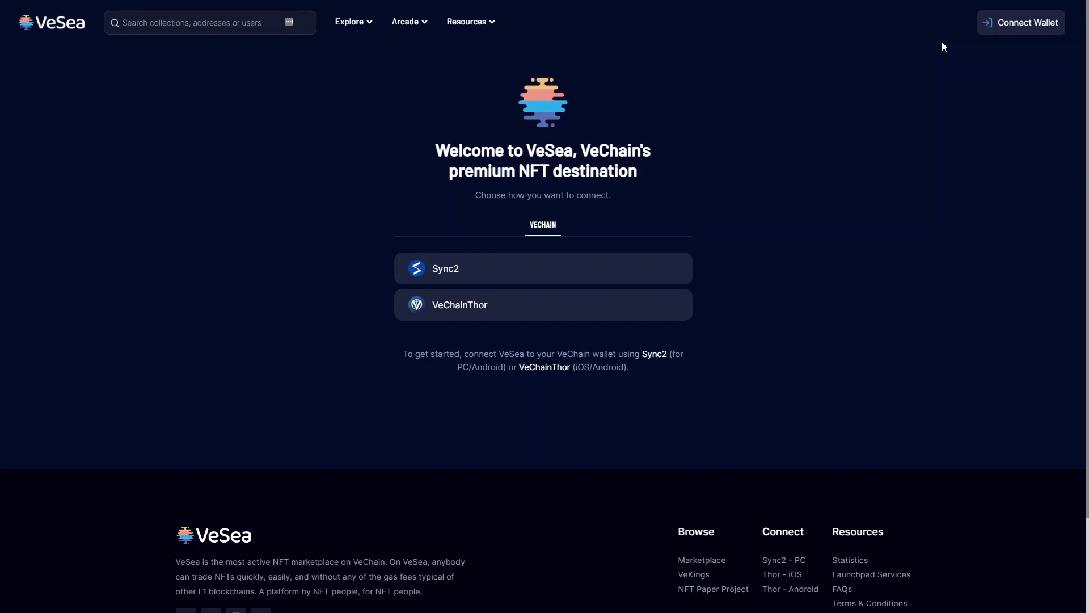
{"action": "mouse_move", "coordinate": [624, 206]}
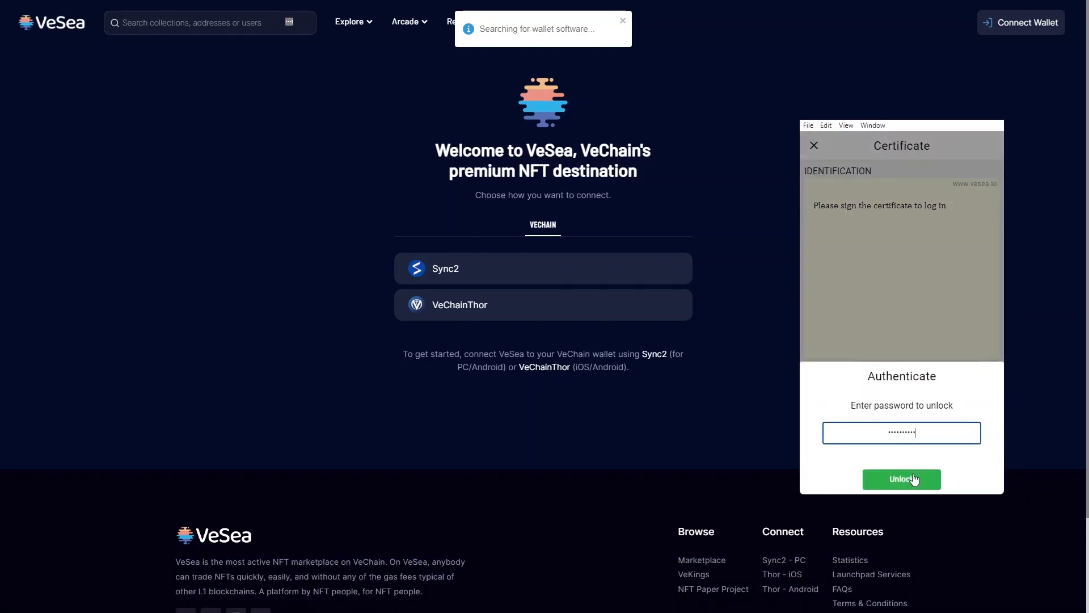
{"action": "left_click", "coordinate": [900, 479]}
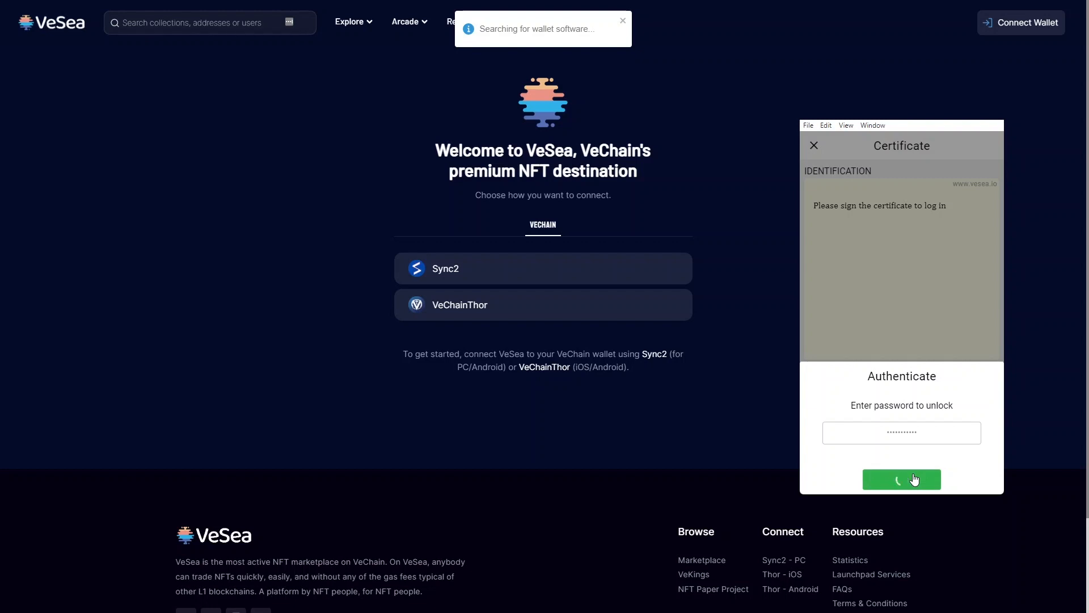
{"action": "left_click", "coordinate": [901, 479]}
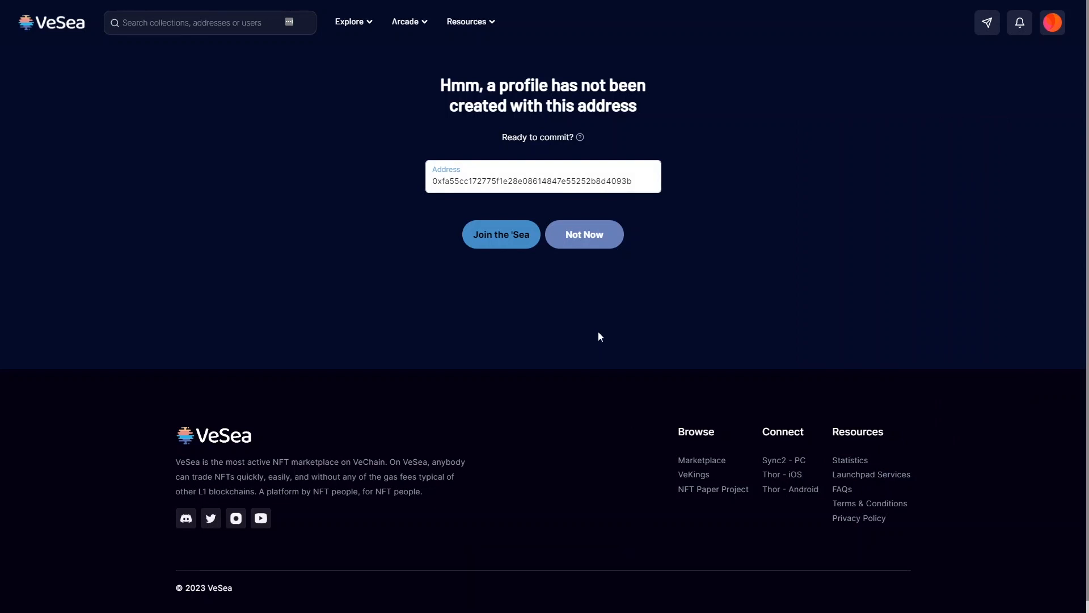
{"action": "mouse_move", "coordinate": [487, 270]}
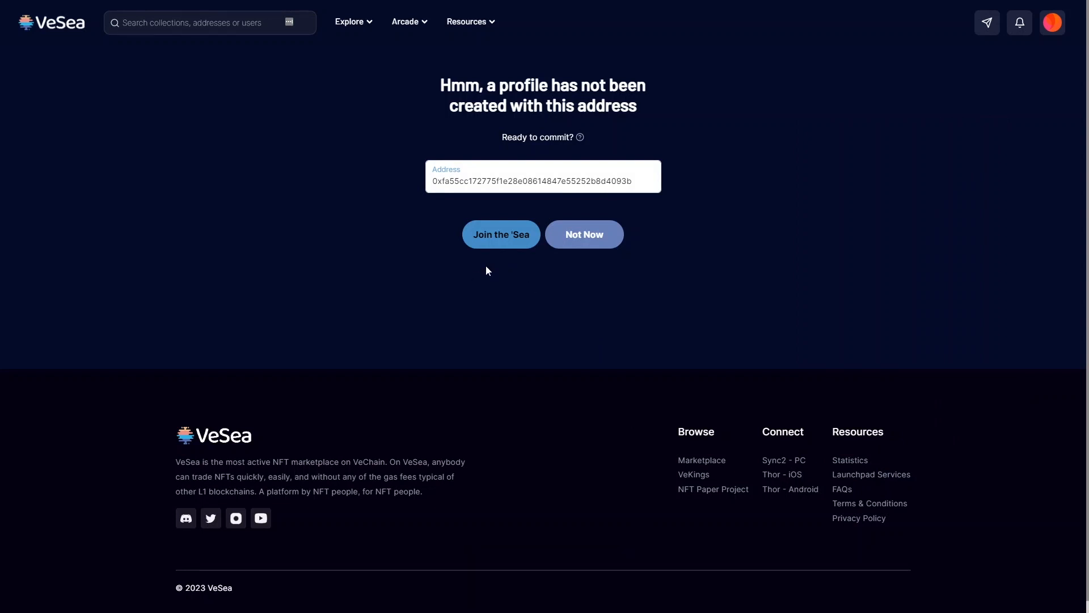
Join the 'Sea with a new profile whose display name is VetMaikVeSeaTutorial.
{"action": "left_click", "coordinate": [500, 234]}
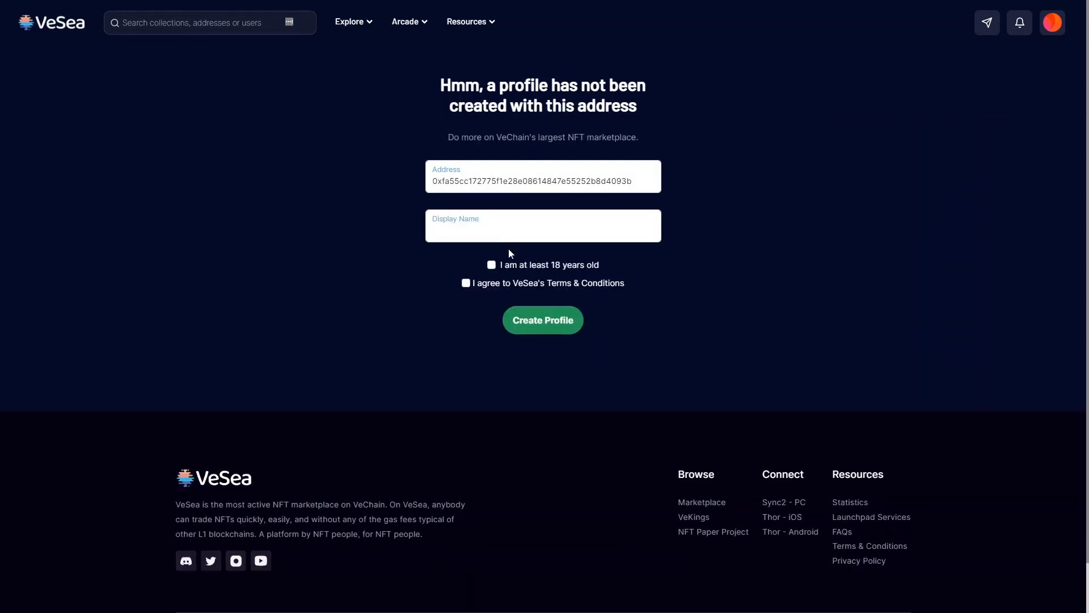
{"action": "left_click", "coordinate": [542, 224]}
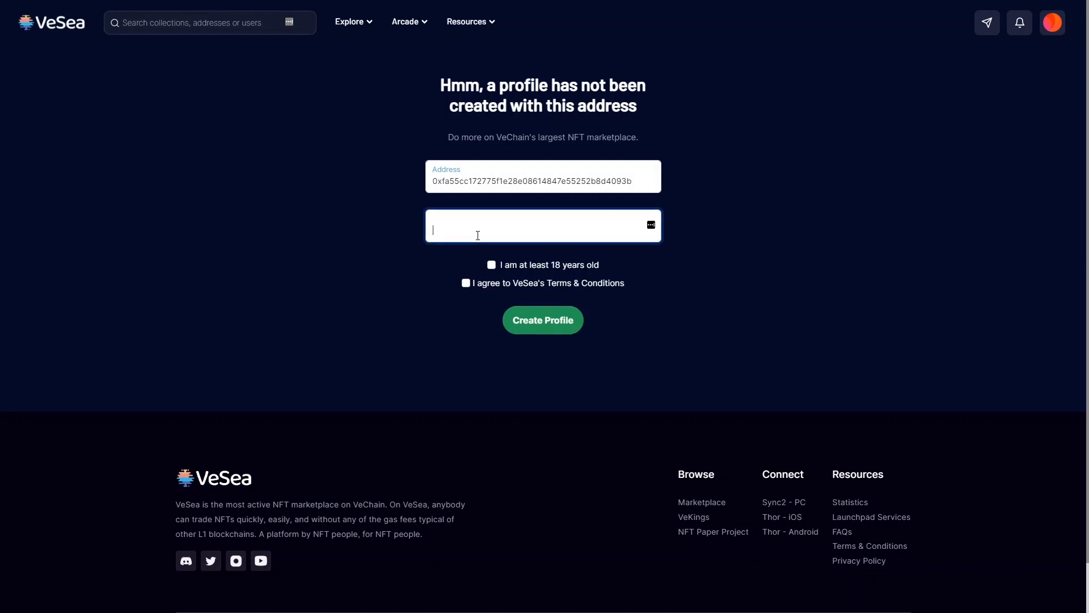
{"action": "type", "text": "VetMaik"}
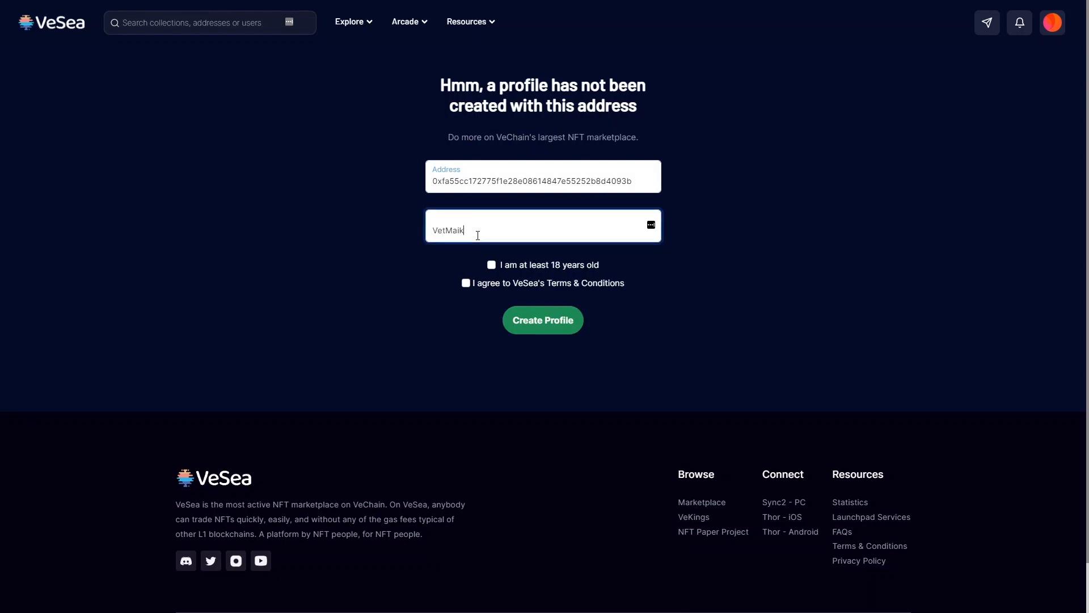
{"action": "type", "text": "VeSea"}
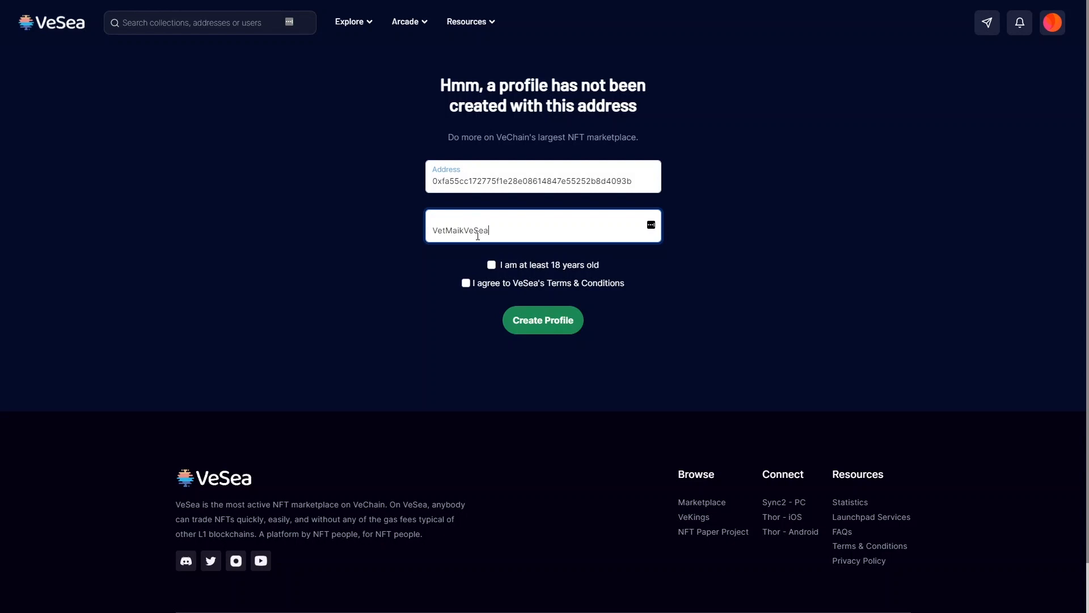
{"action": "type", "text": "Tutorial"}
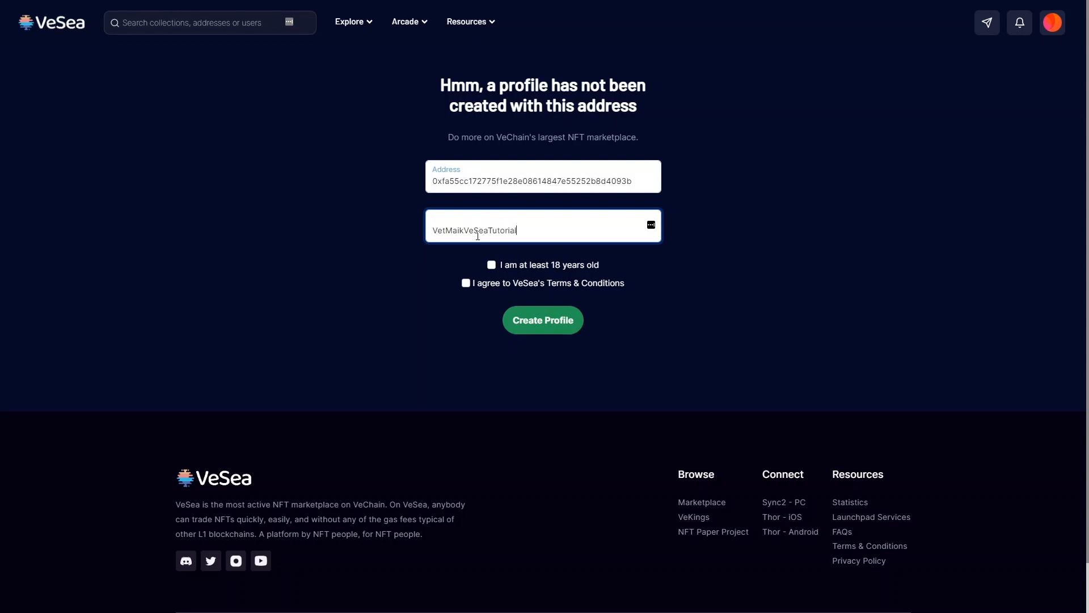
Confirm being 18+, accept the Terms & Conditions, and submit Create Profile.
{"action": "left_click", "coordinate": [491, 264]}
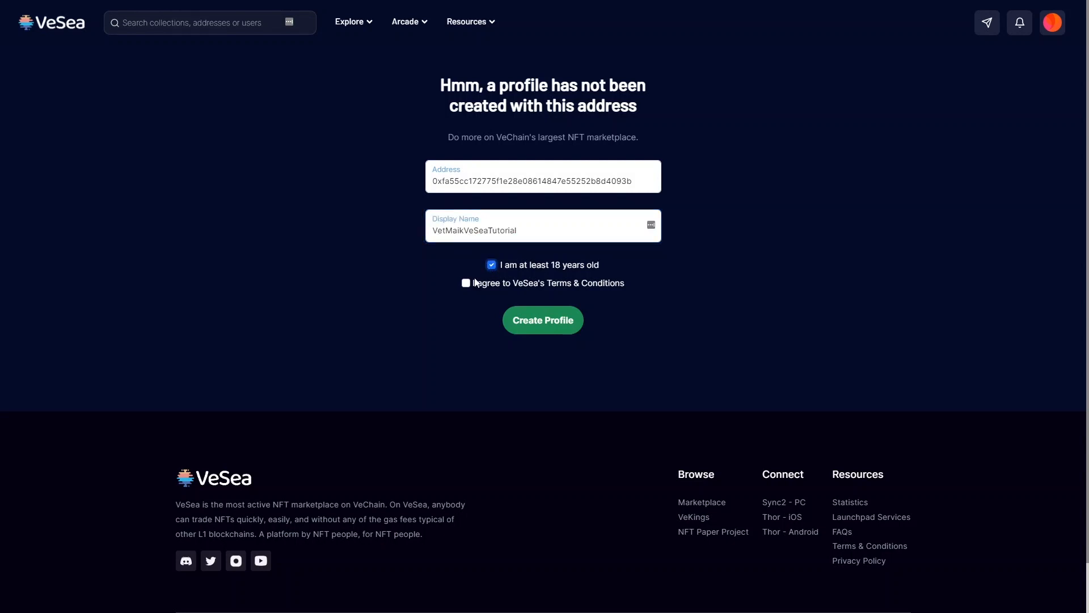
{"action": "left_click", "coordinate": [465, 282]}
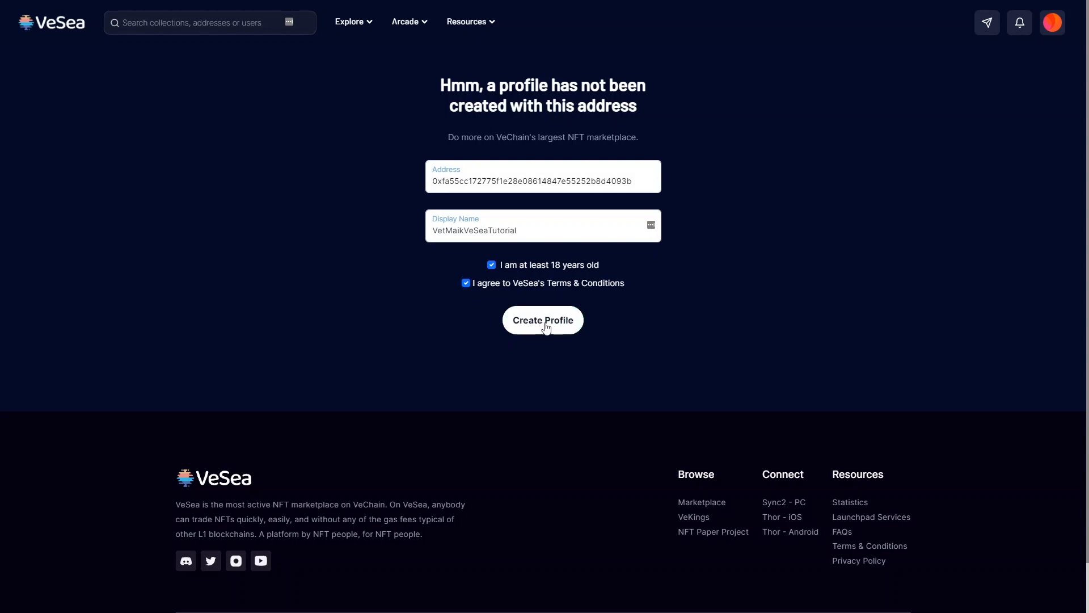
{"action": "left_click", "coordinate": [542, 320]}
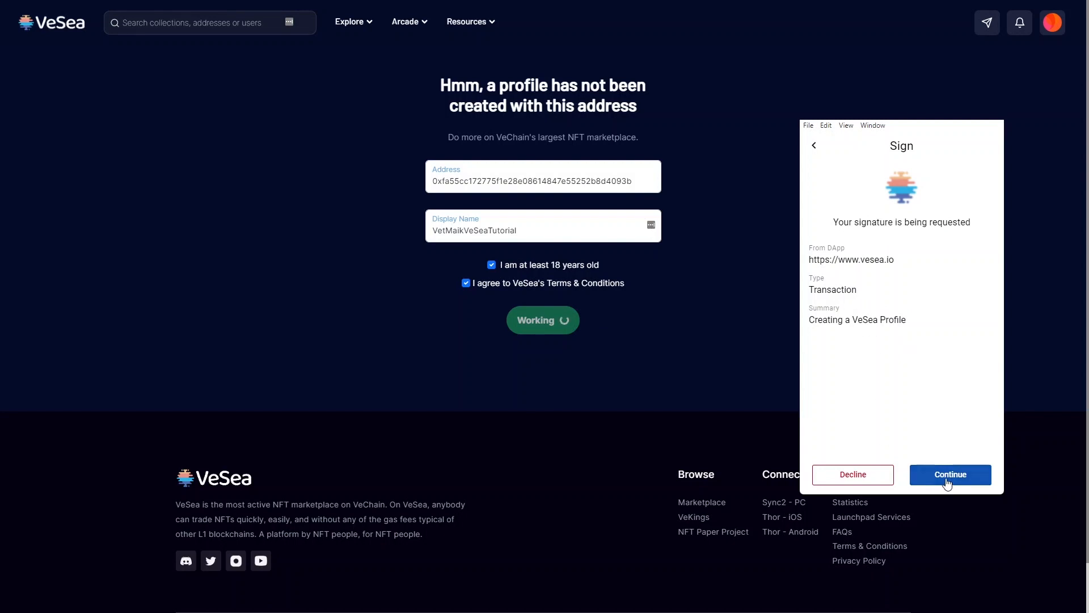
Continue, sign and unlock in Sync2 so the profile-creation transaction goes through.
{"action": "left_click", "coordinate": [948, 474]}
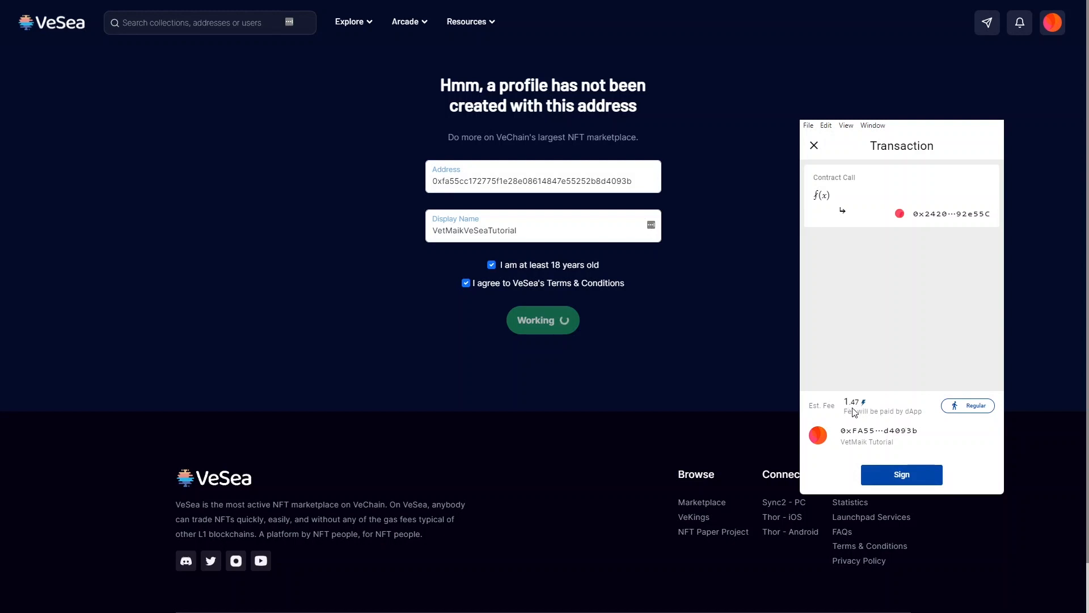
{"action": "mouse_move", "coordinate": [870, 409]}
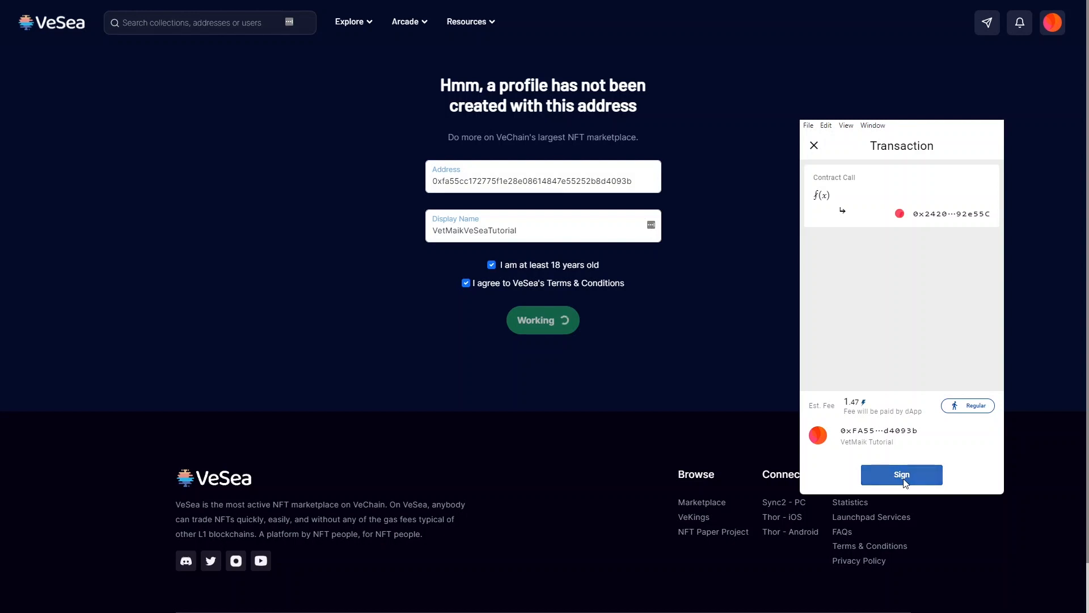
{"action": "left_click", "coordinate": [901, 474]}
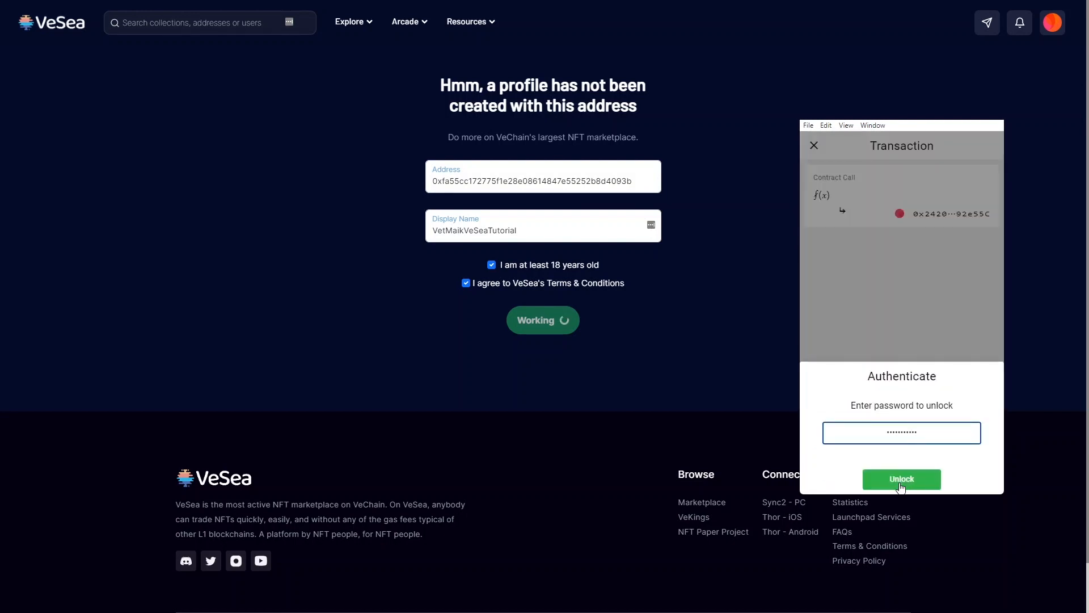
{"action": "left_click", "coordinate": [901, 479]}
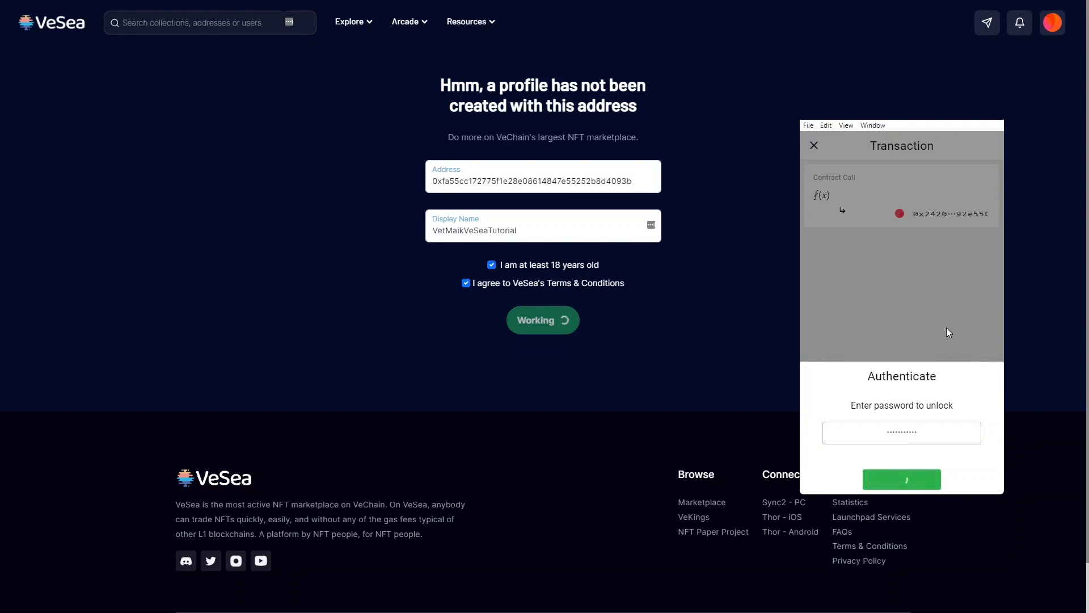
{"action": "left_click", "coordinate": [901, 479]}
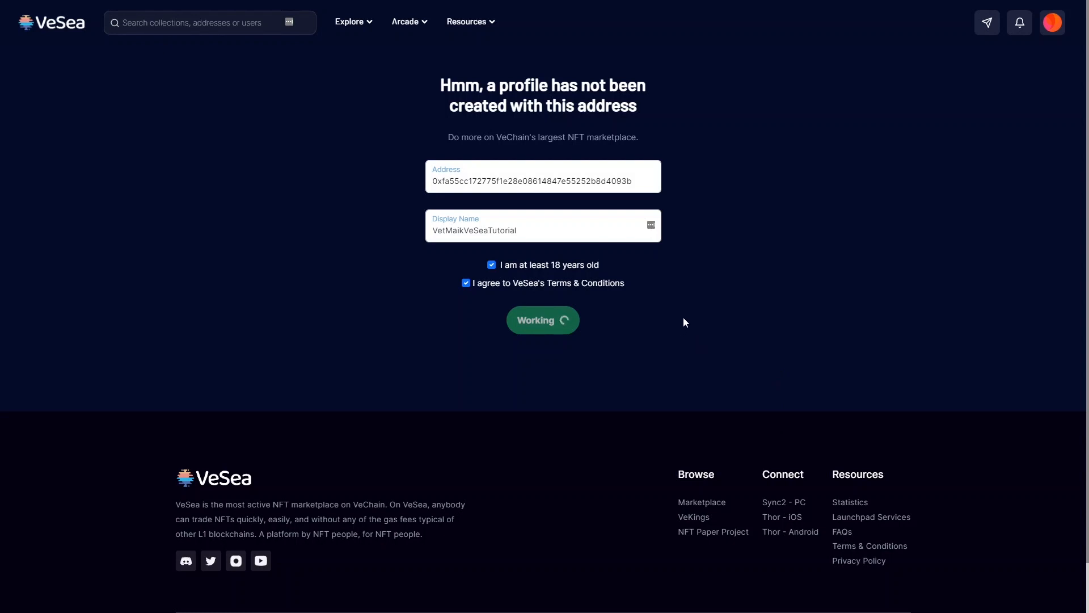
{"action": "left_click", "coordinate": [542, 320]}
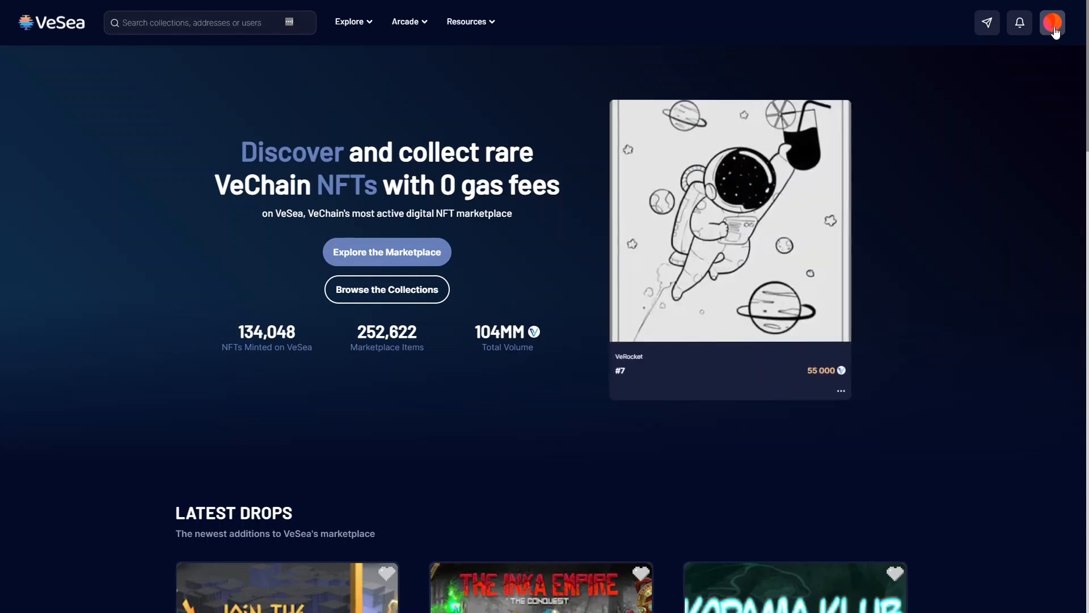
Go to the VetMaikVeSeaTutorial profile page from the header avatar.
{"action": "left_click", "coordinate": [1052, 23]}
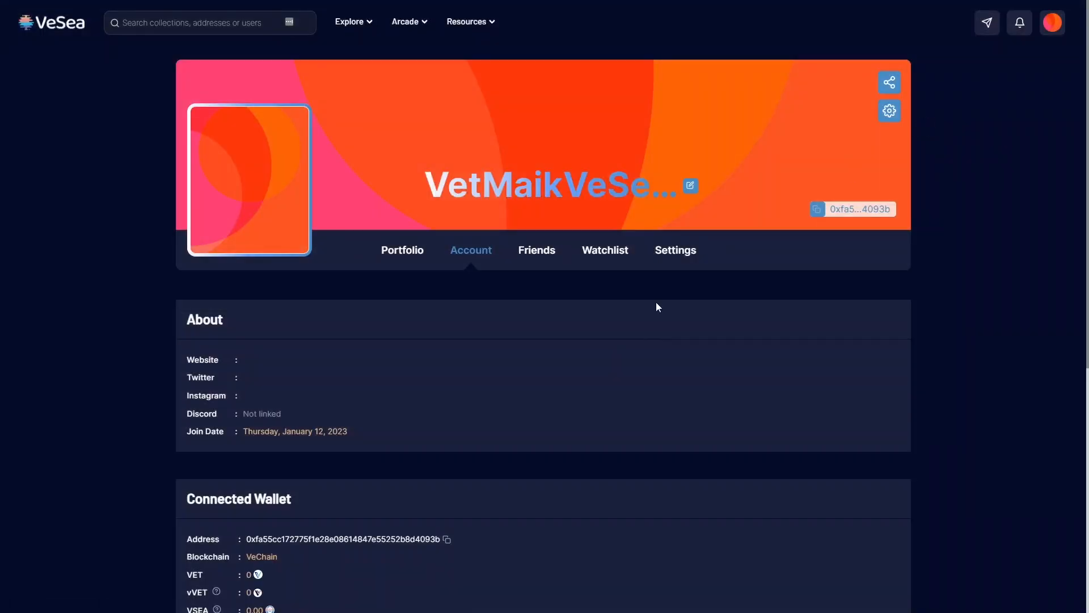
{"action": "mouse_move", "coordinate": [475, 417]}
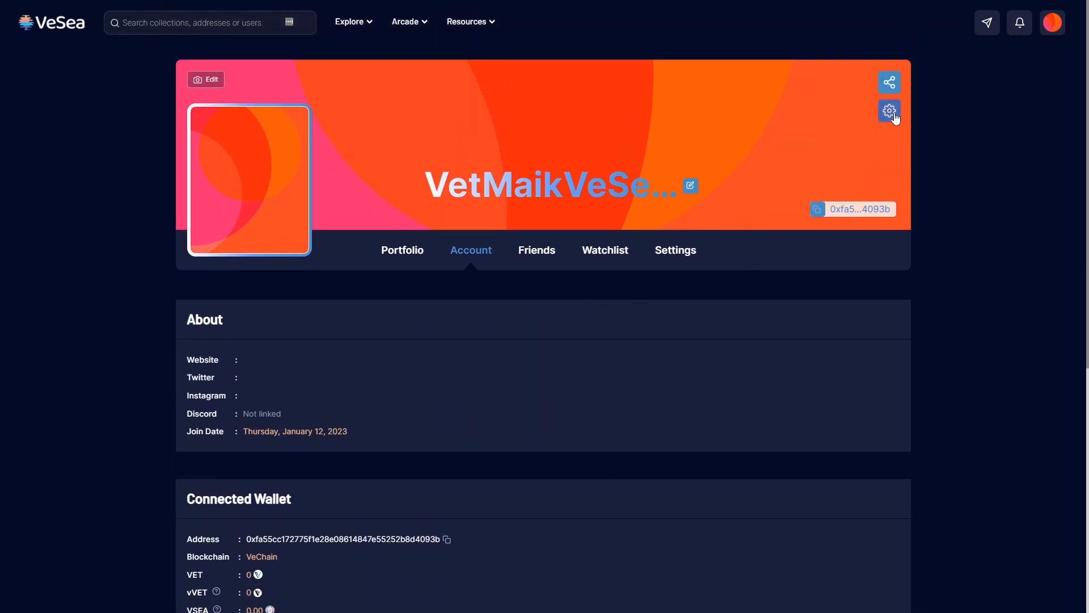
{"action": "mouse_move", "coordinate": [880, 146]}
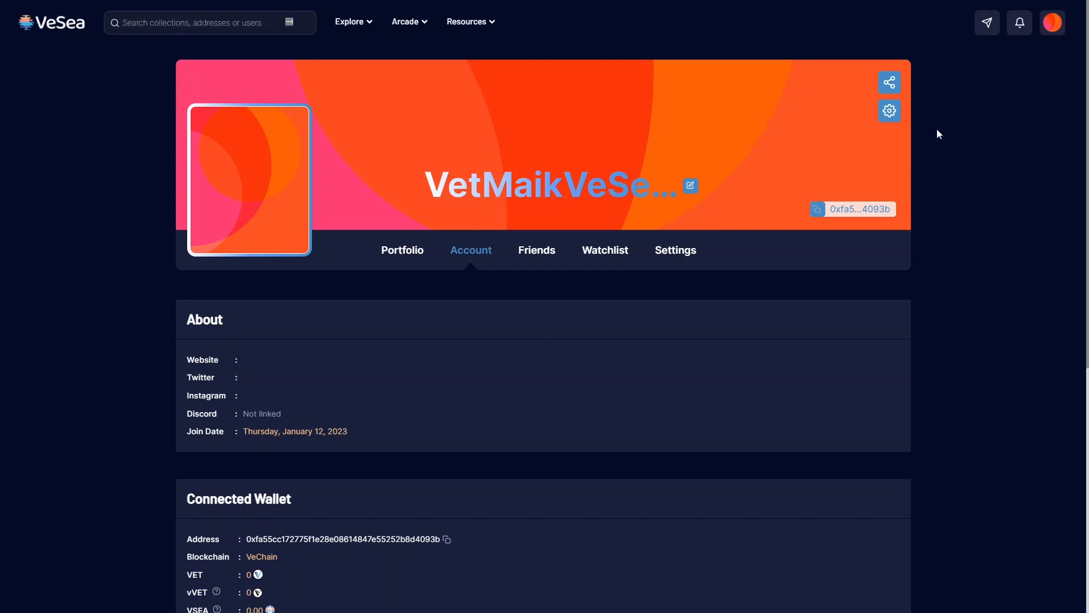
{"action": "mouse_move", "coordinate": [977, 66]}
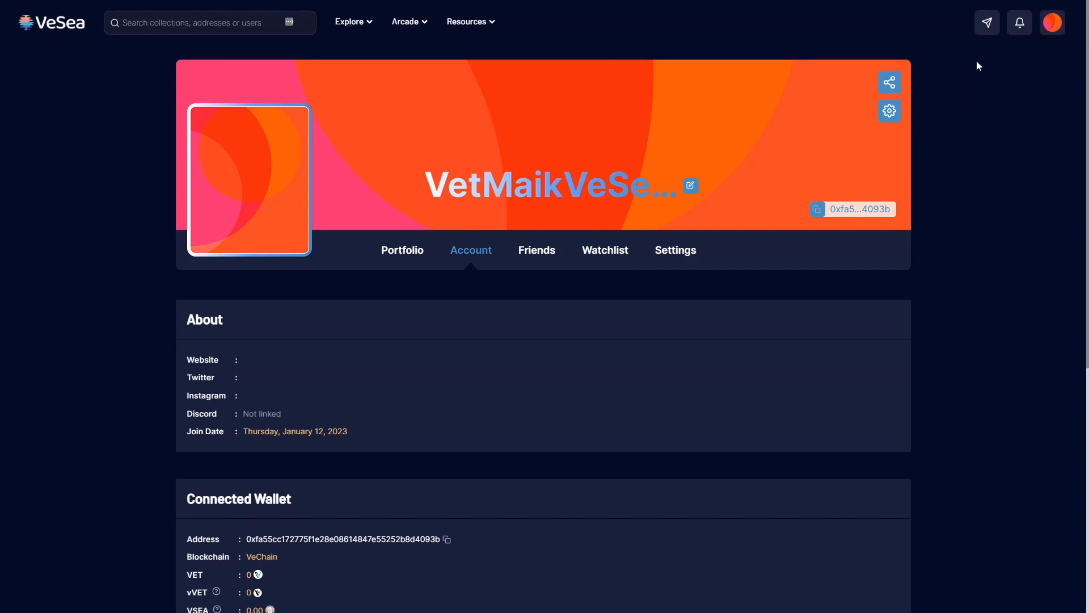
{"action": "left_click", "coordinate": [986, 23]}
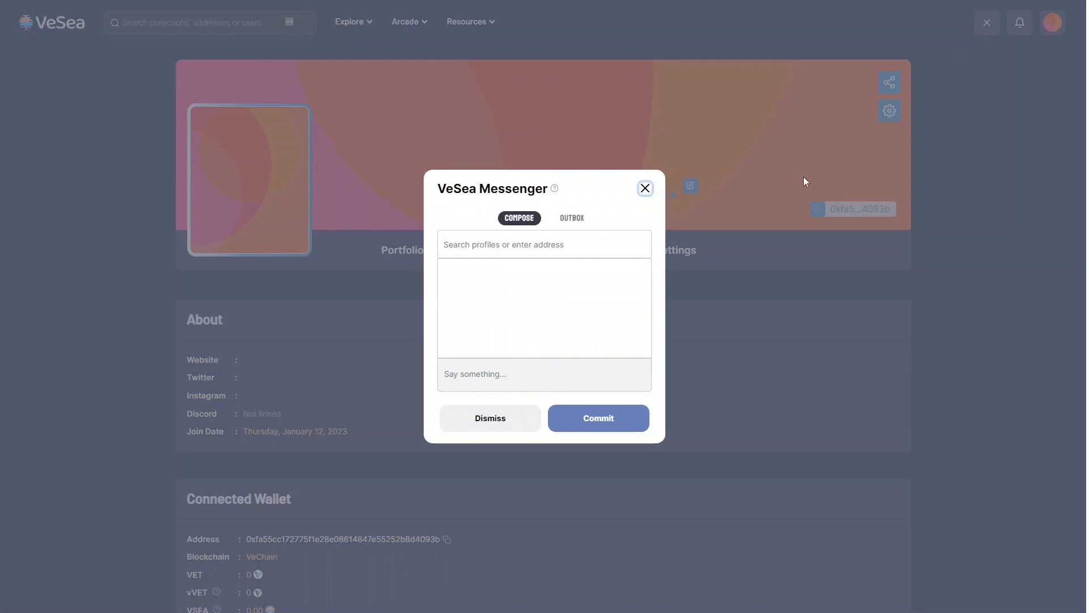
{"action": "left_click", "coordinate": [543, 244]}
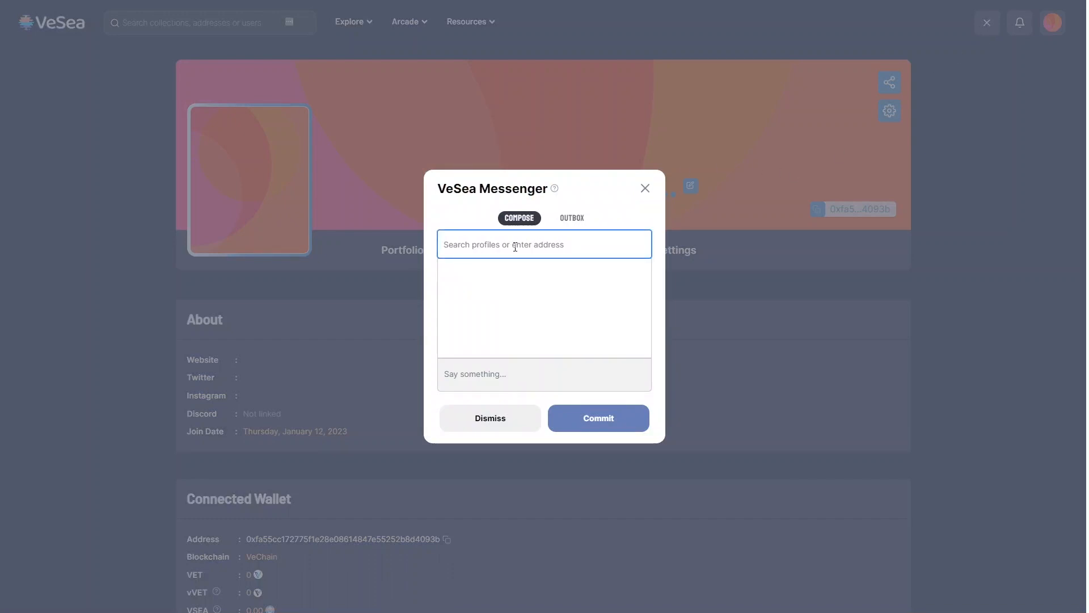
{"action": "type", "text": "undead"}
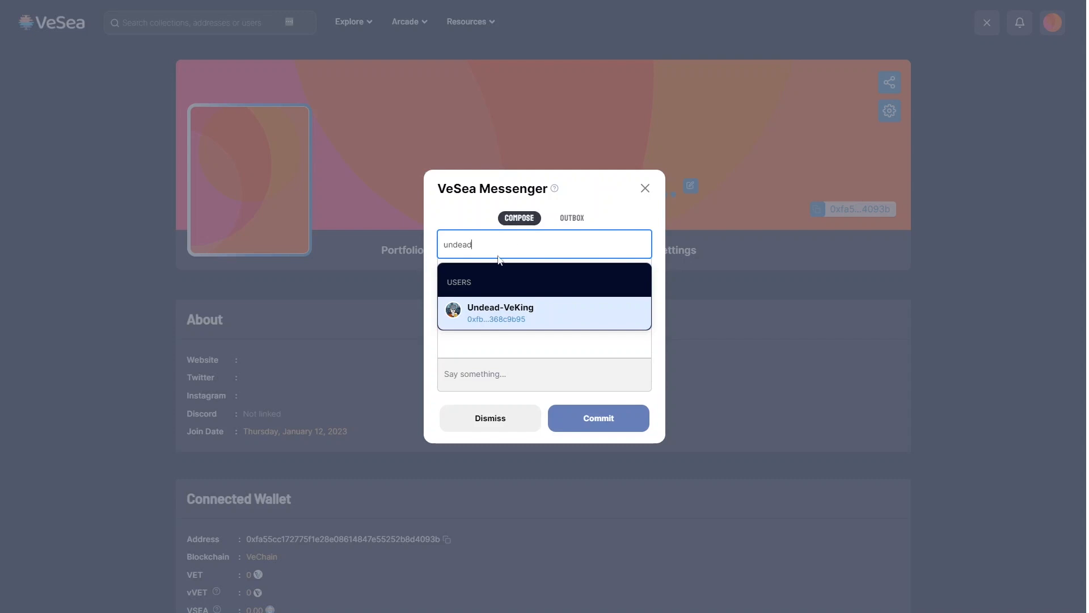
{"action": "left_click", "coordinate": [500, 313]}
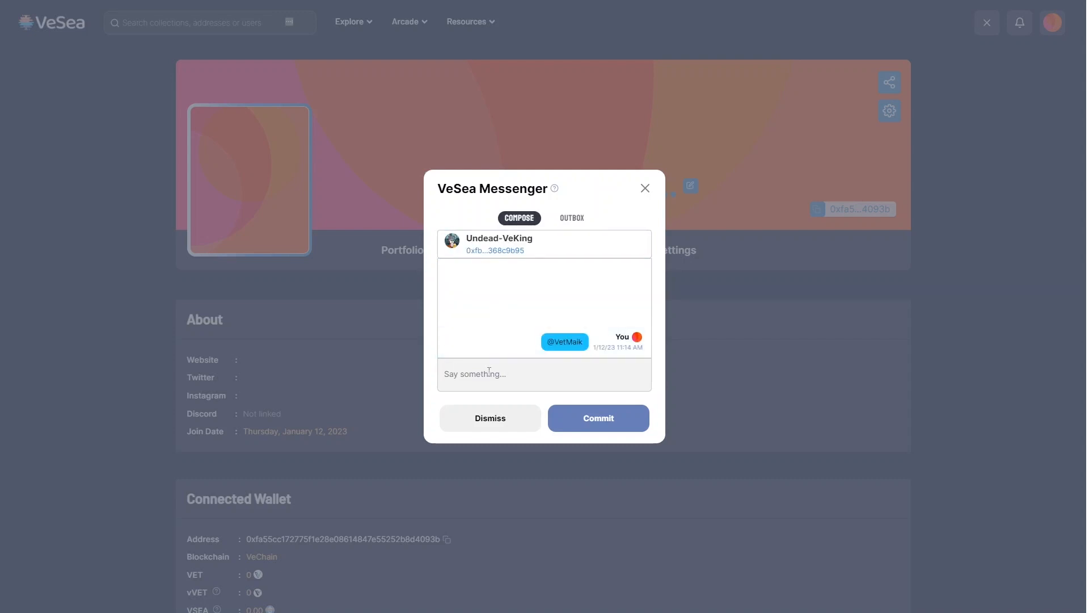
{"action": "type", "text": "@"}
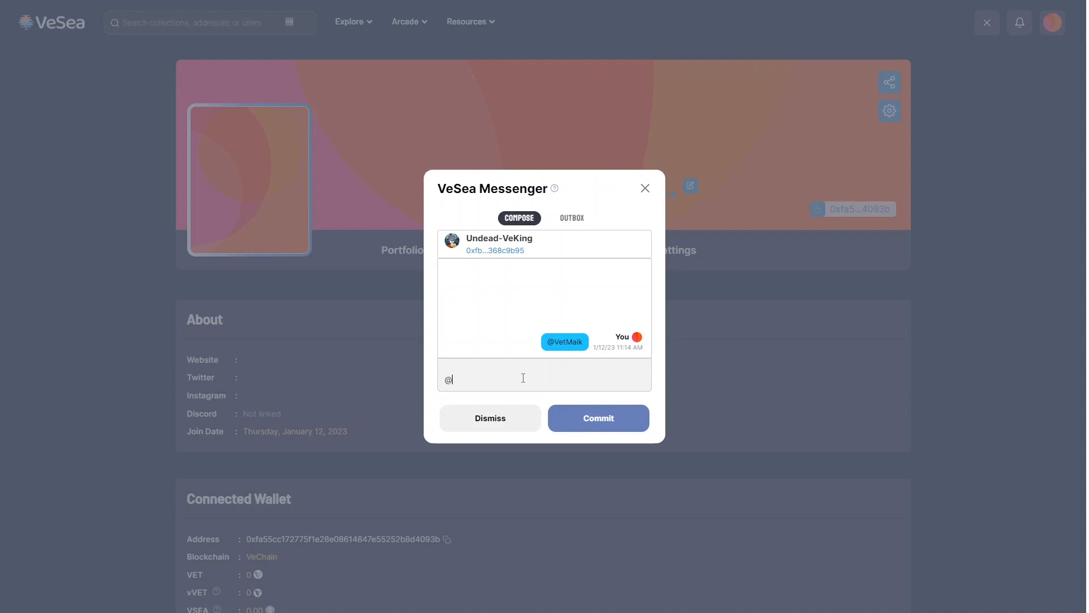
{"action": "type", "text": "VetMaik"}
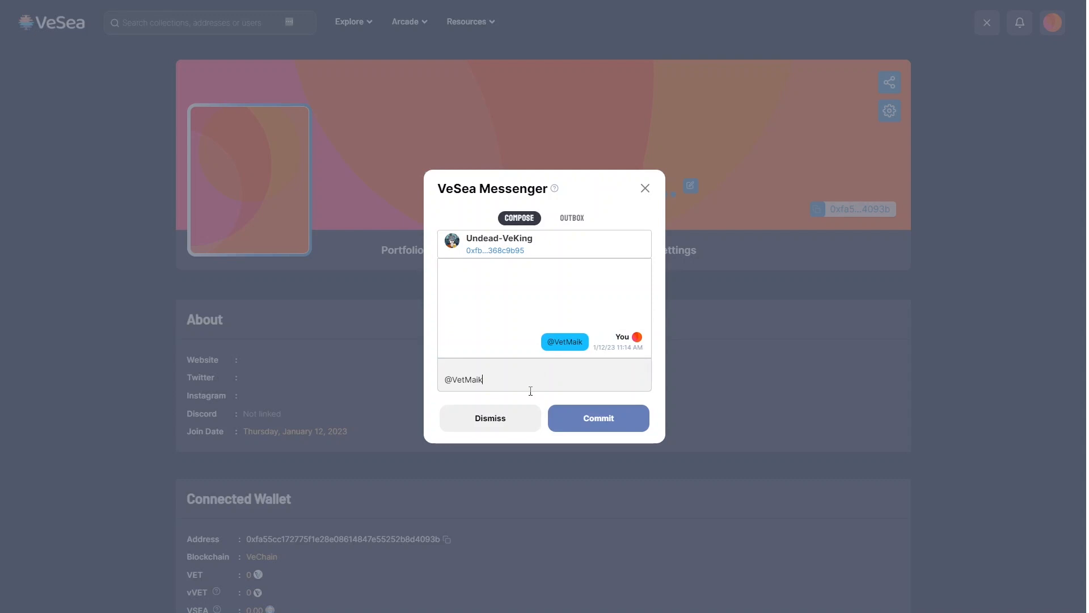
Commit the message and sign it in Sync2 with the wallet password, then dismiss the success screen.
{"action": "left_click", "coordinate": [598, 418]}
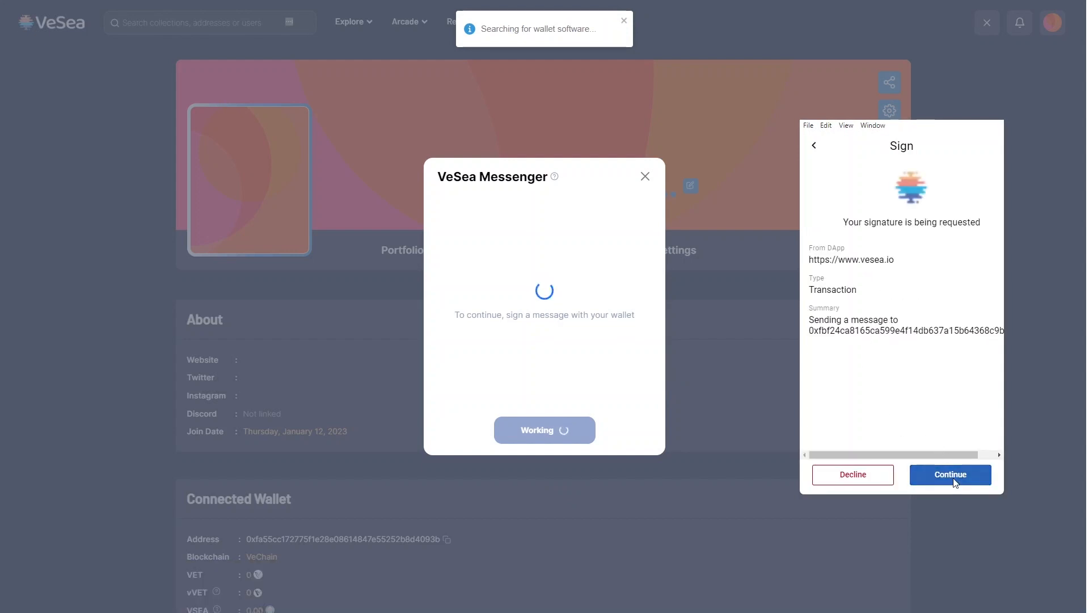
{"action": "left_click", "coordinate": [948, 474]}
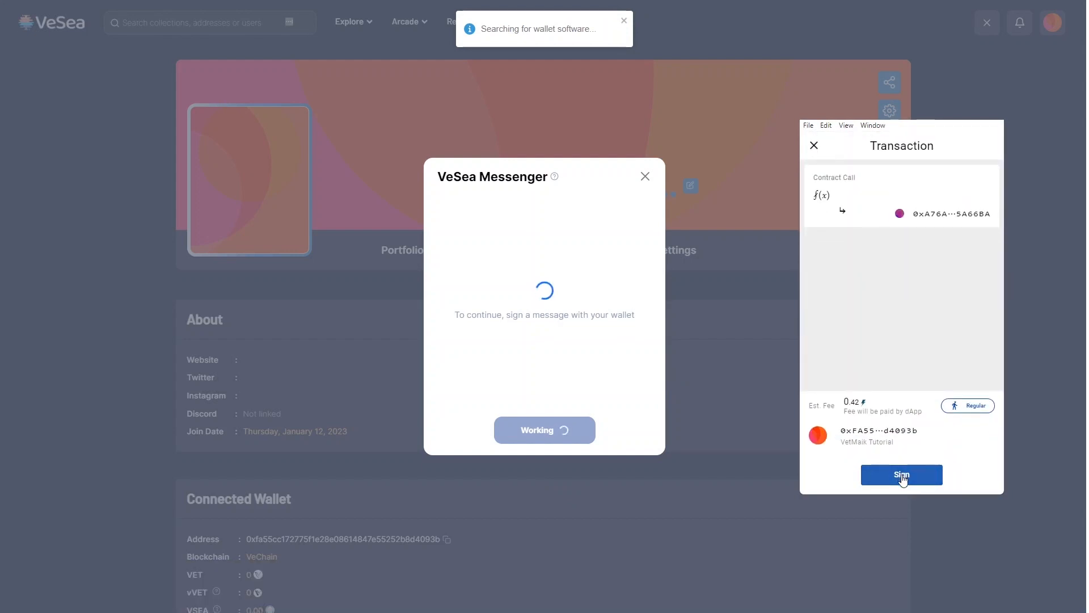
{"action": "left_click", "coordinate": [901, 474]}
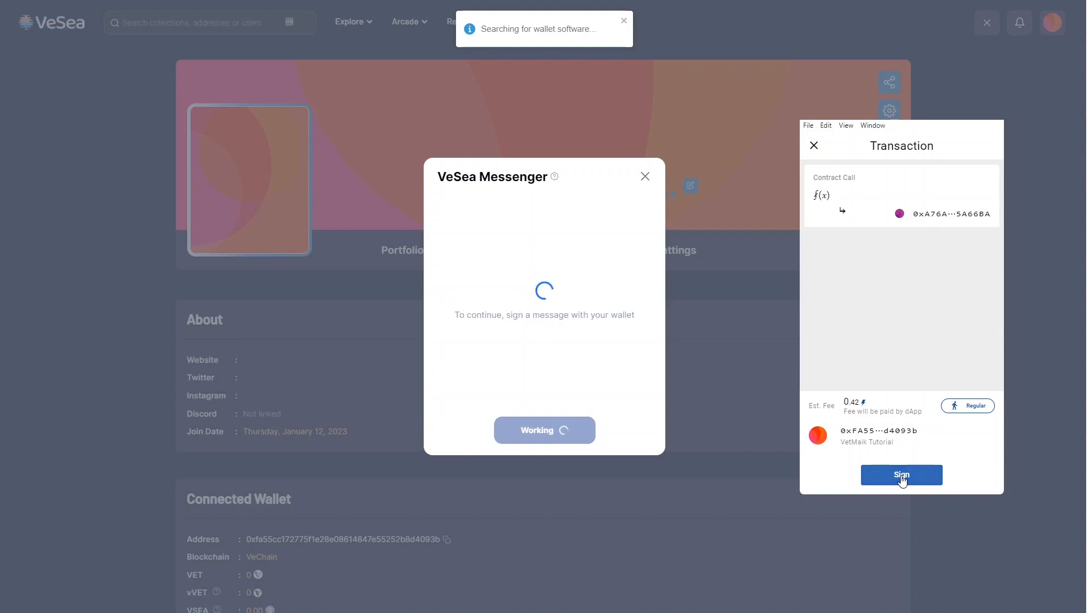
{"action": "left_click", "coordinate": [900, 475]}
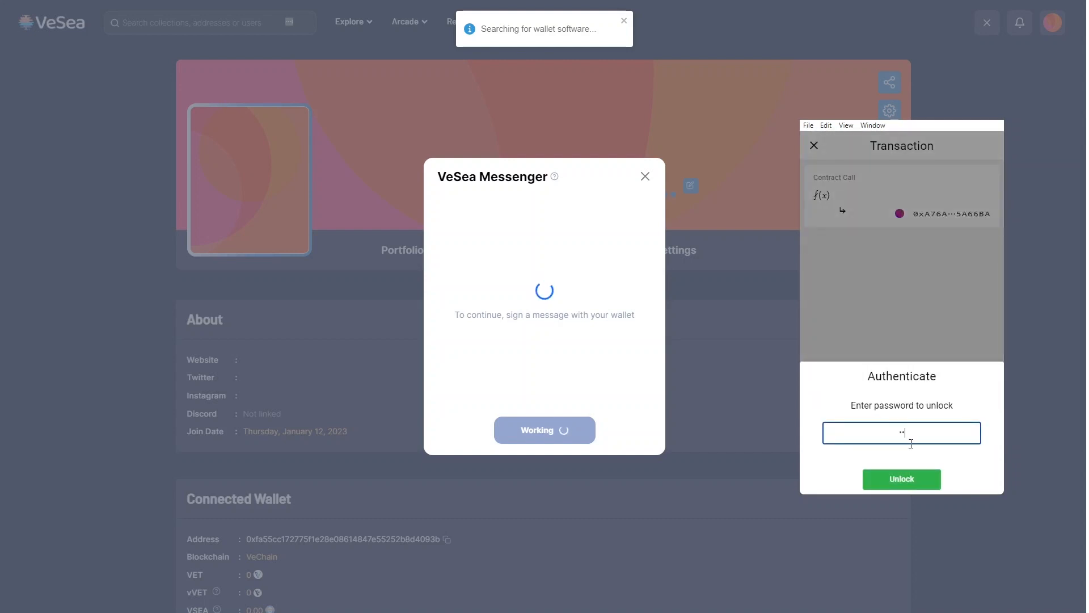
{"action": "type", "text": "password"}
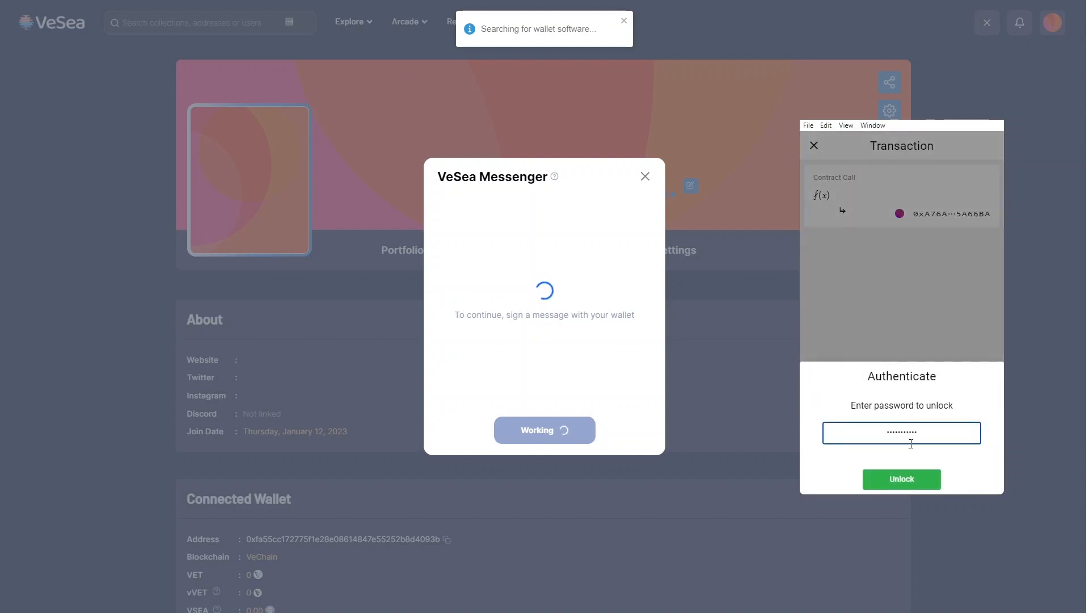
{"action": "left_click", "coordinate": [899, 478]}
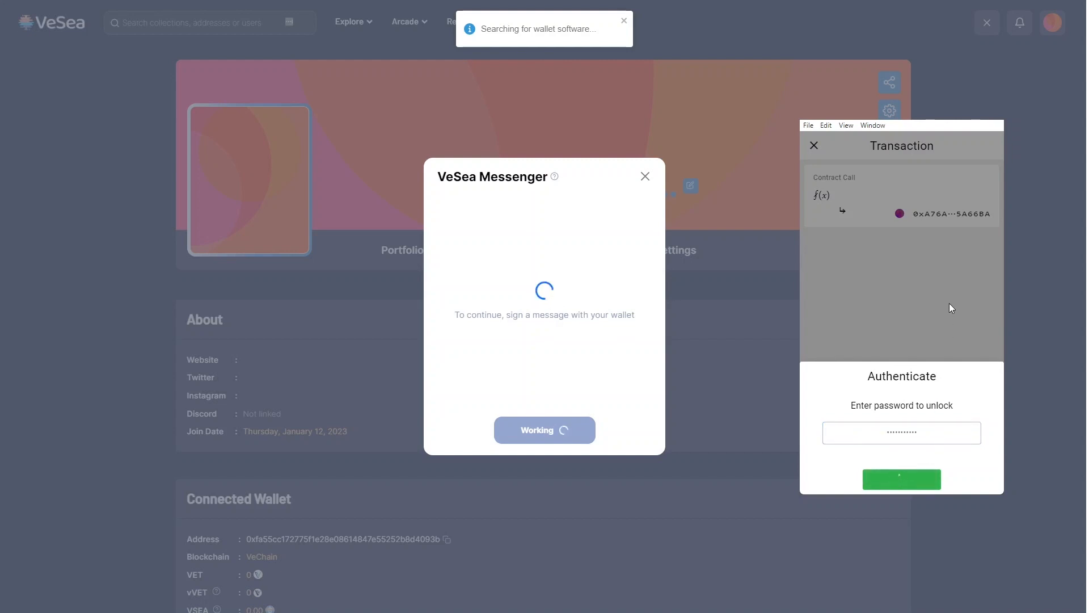
{"action": "left_click", "coordinate": [899, 478]}
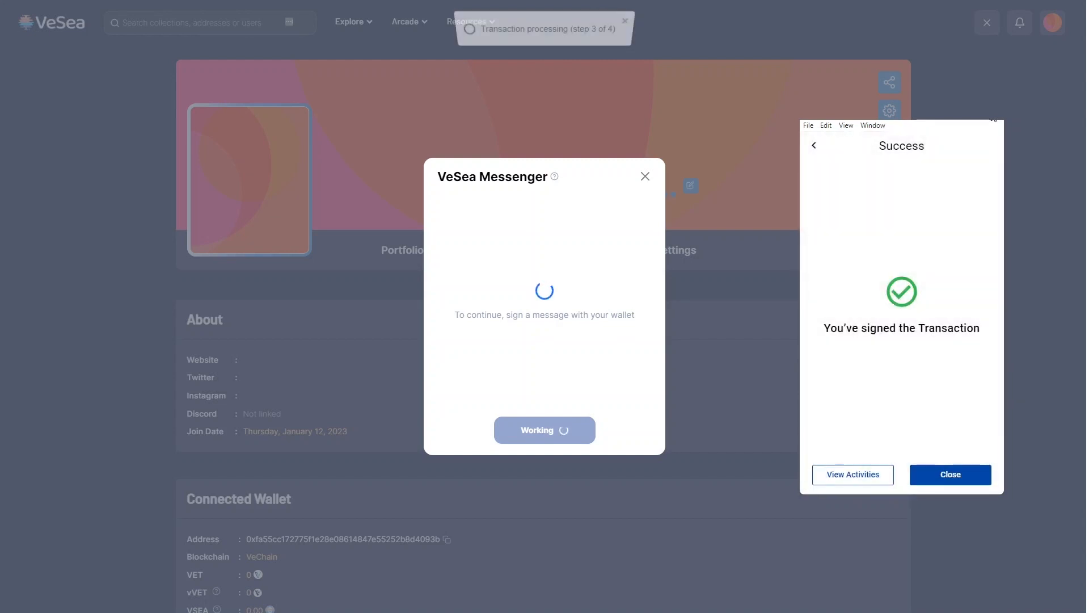
{"action": "left_click", "coordinate": [949, 474]}
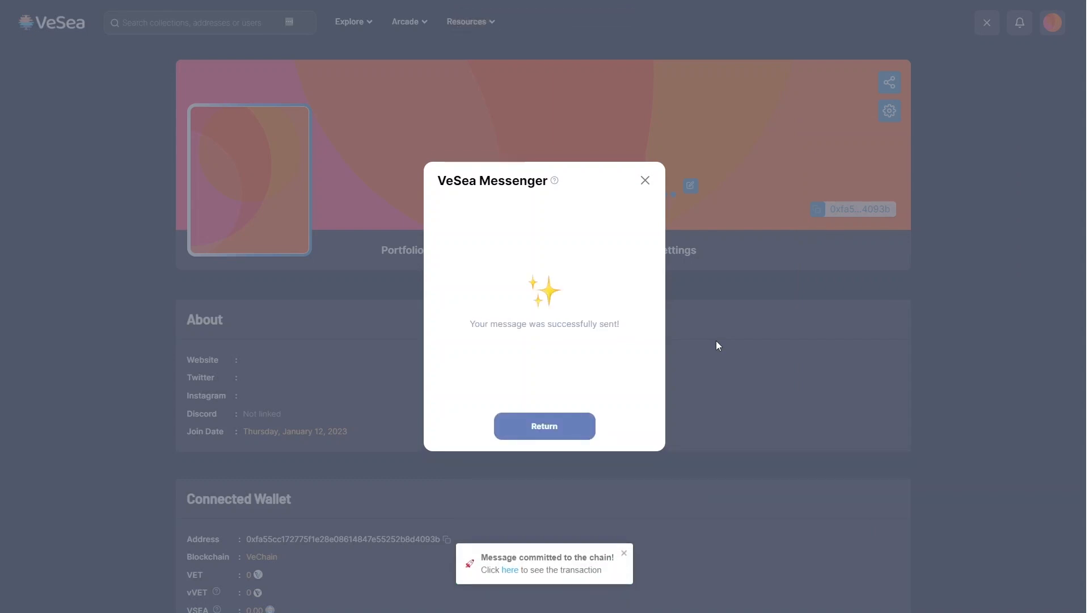
{"action": "left_click", "coordinate": [544, 425]}
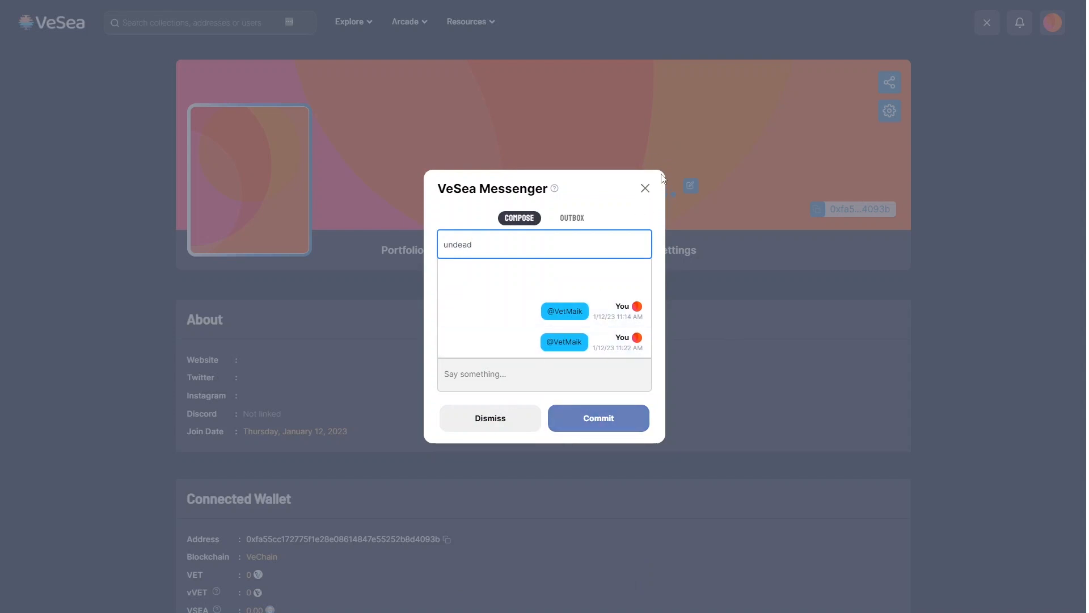
{"action": "left_click", "coordinate": [644, 188]}
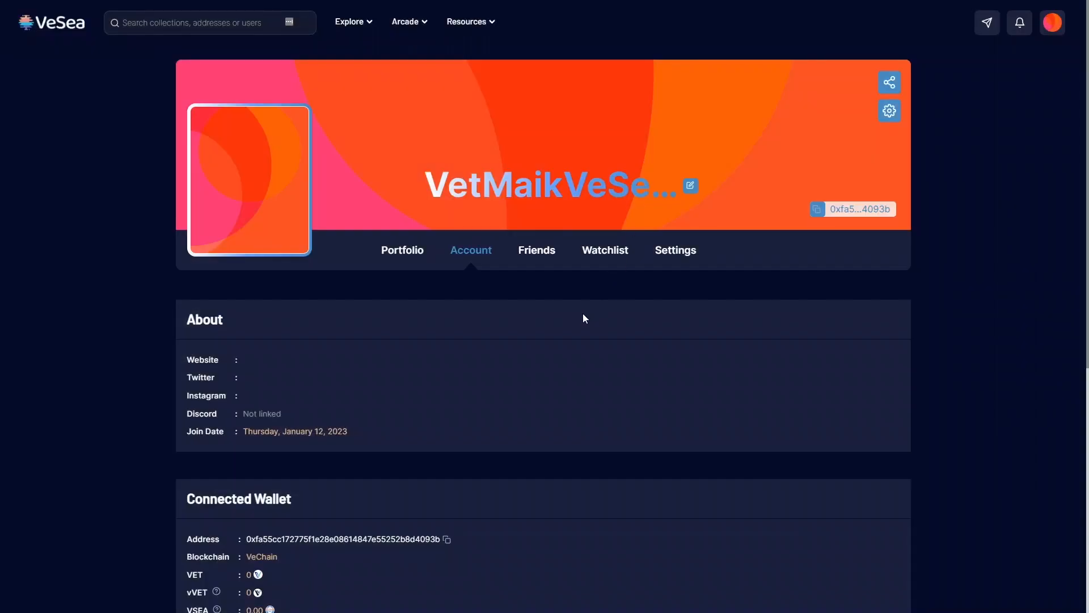